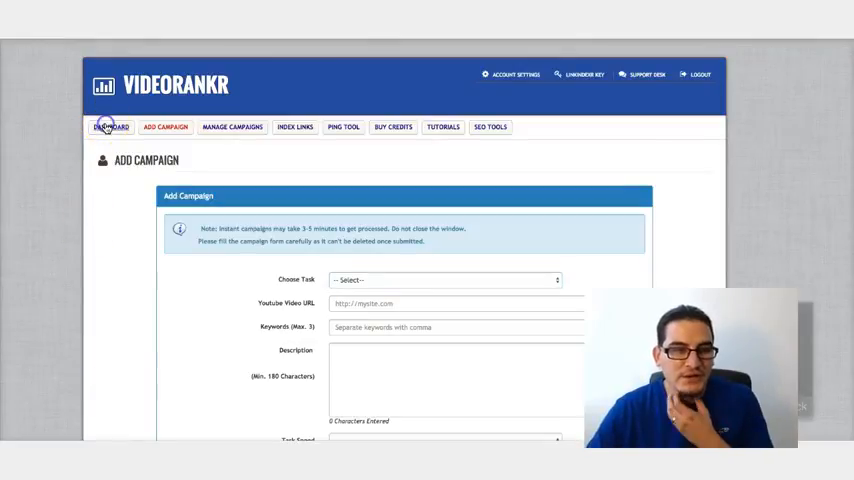
# - Open the Dashboard showing 1250 total credits and 6-minute average processing time
pyautogui.click(110, 127)
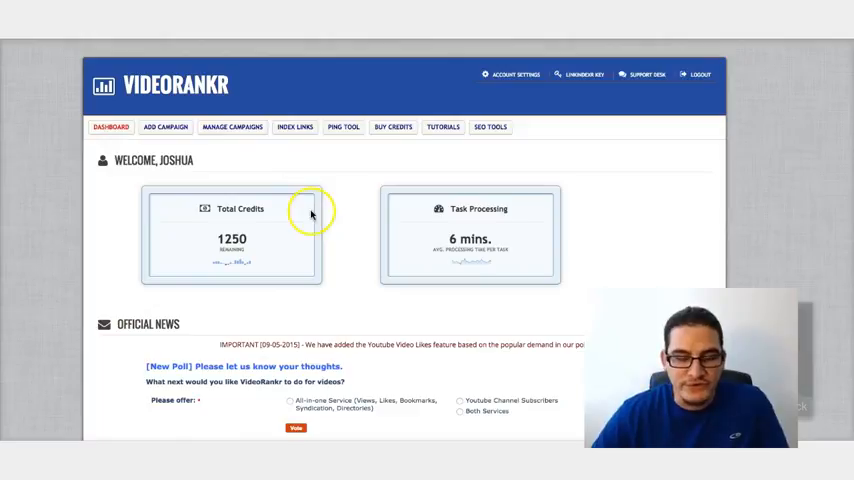
pyautogui.moveTo(347, 233)
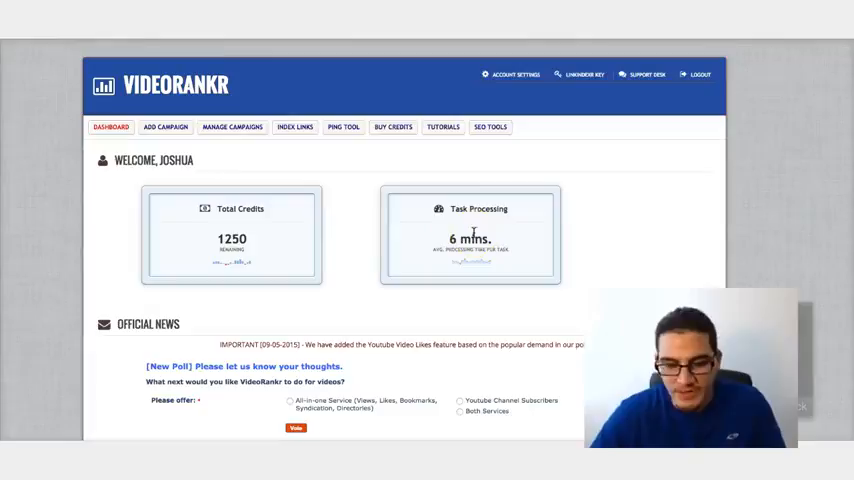
pyautogui.moveTo(362, 224)
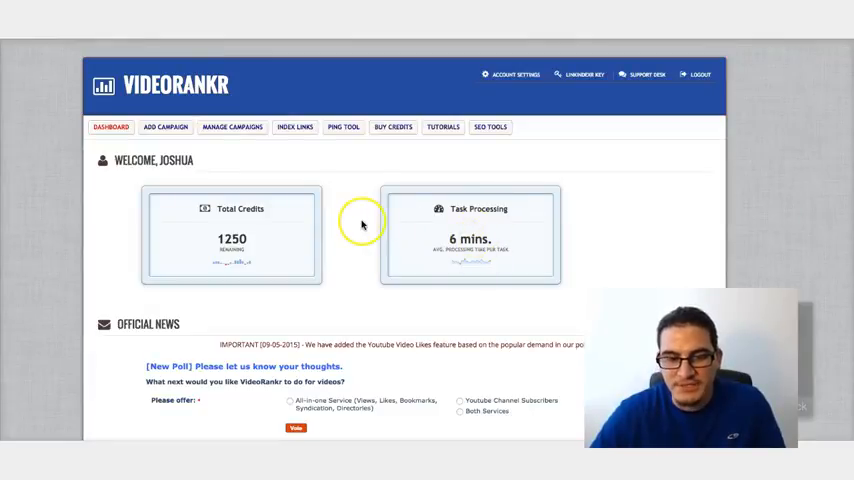
pyautogui.moveTo(358, 231)
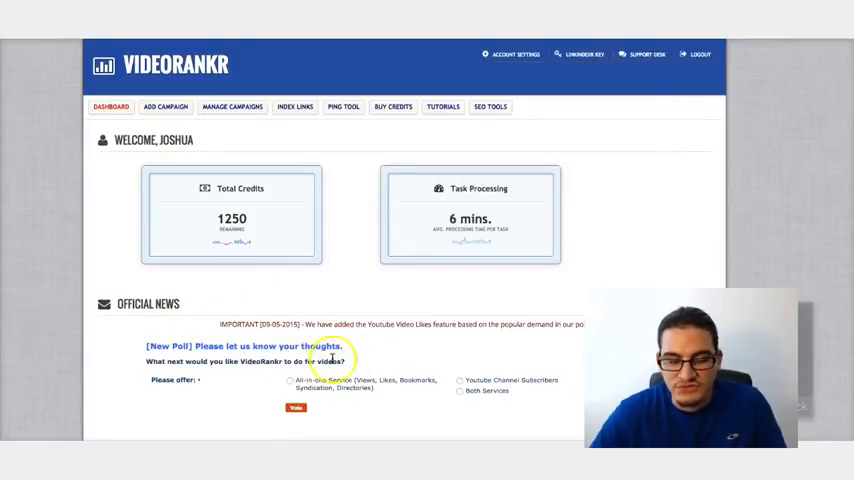
pyautogui.moveTo(358, 308)
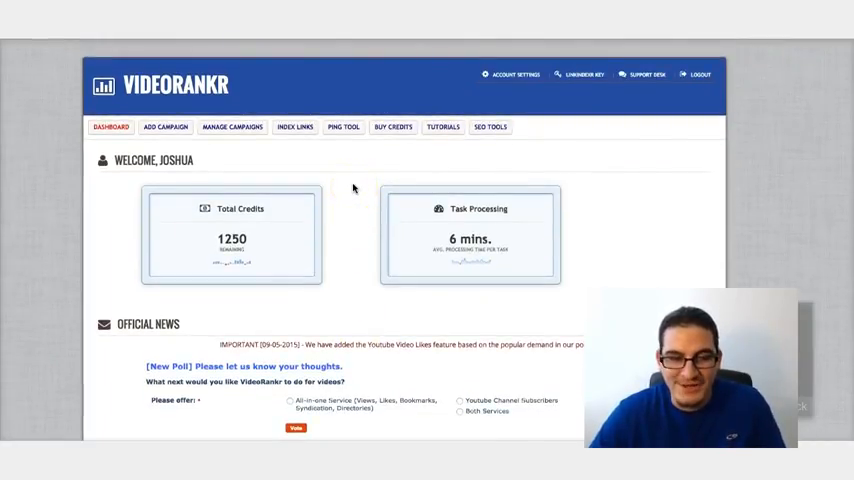
# - Open the Add Campaign form and expand its Choose Task list of credit-priced tasks
pyautogui.click(165, 127)
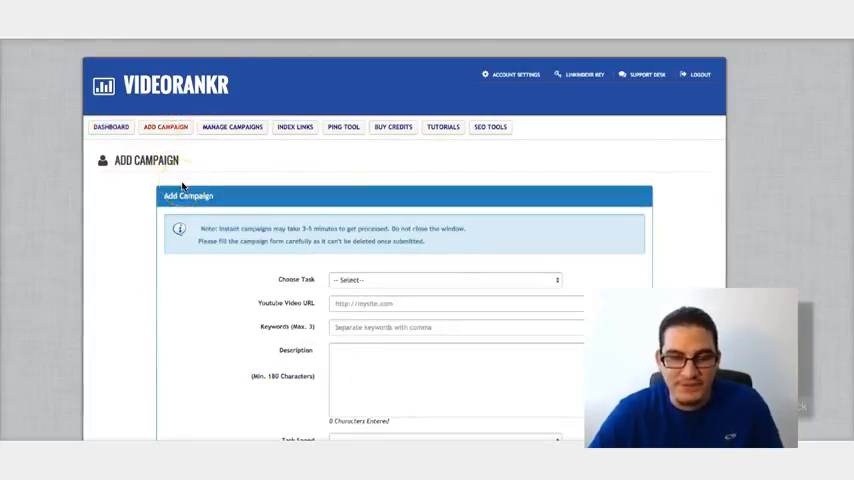
pyautogui.scroll(-3)
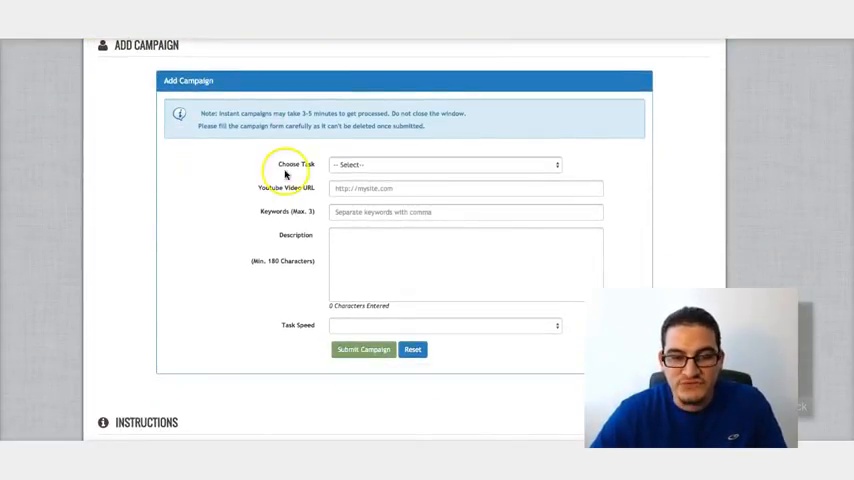
pyautogui.click(443, 164)
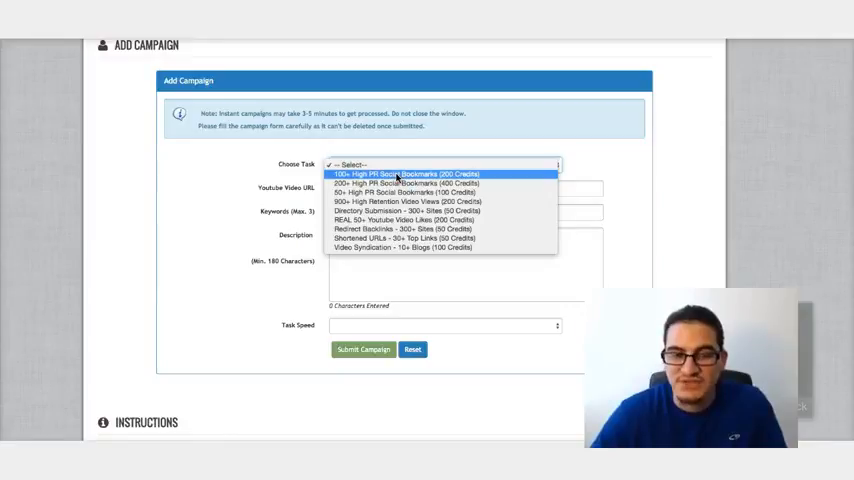
pyautogui.moveTo(405, 192)
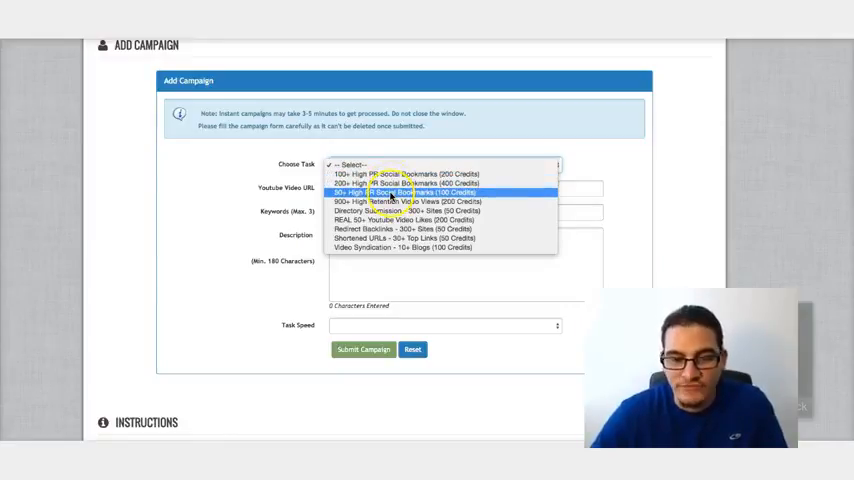
pyautogui.moveTo(405, 201)
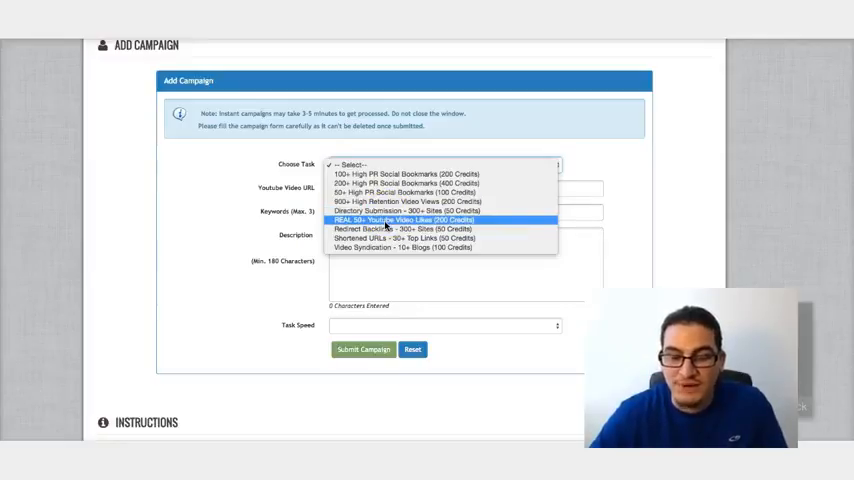
pyautogui.moveTo(400, 229)
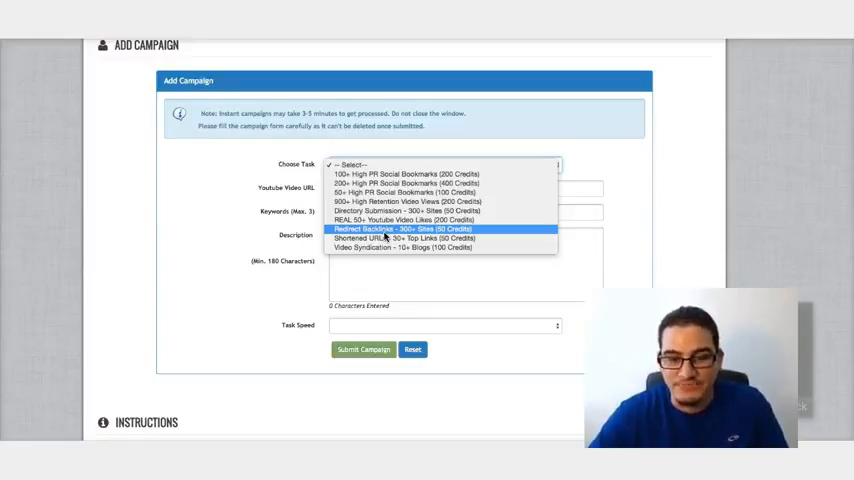
pyautogui.moveTo(400, 238)
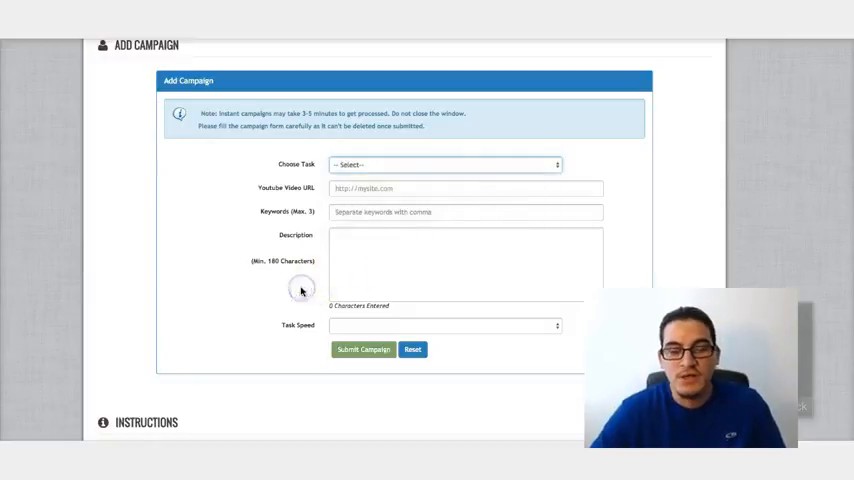
pyautogui.click(444, 164)
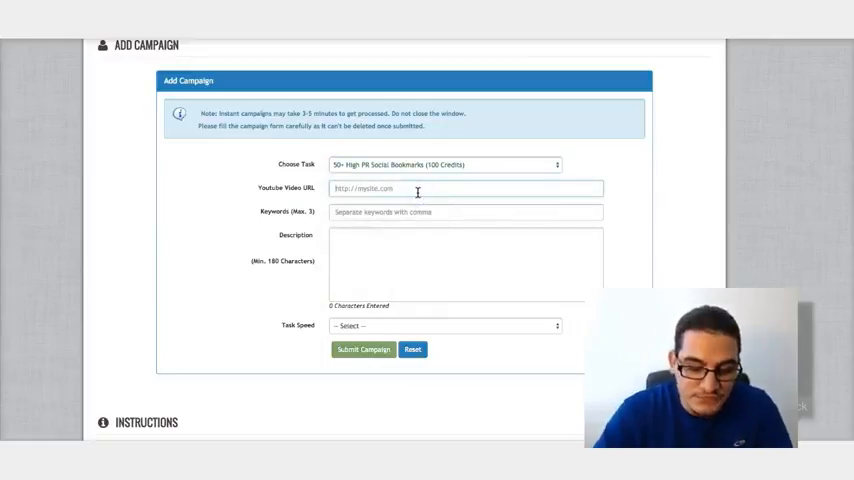
pyautogui.write('http://')
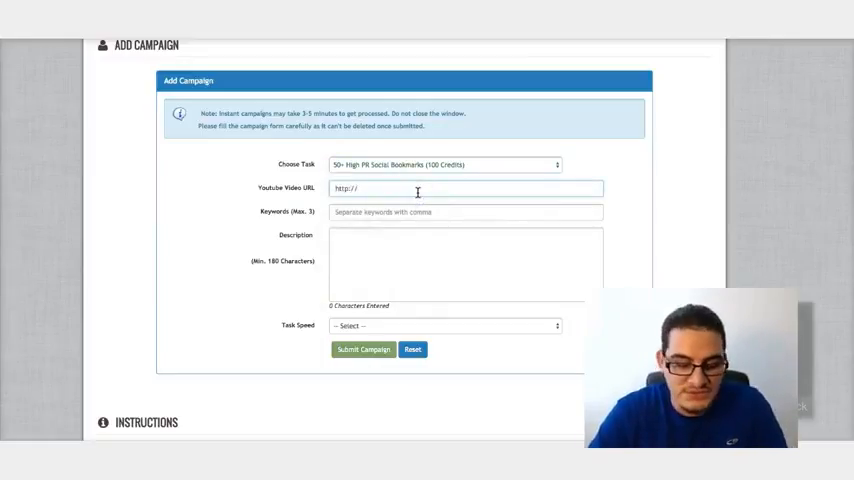
pyautogui.write('youtube')
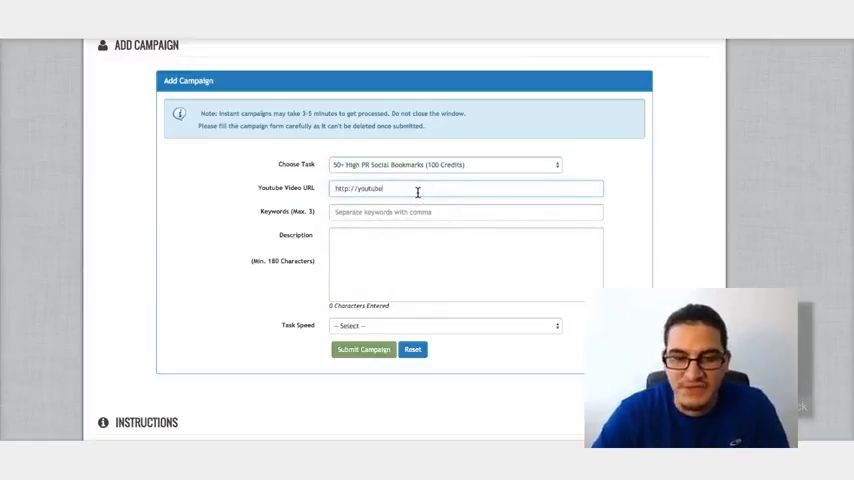
pyautogui.write('.com')
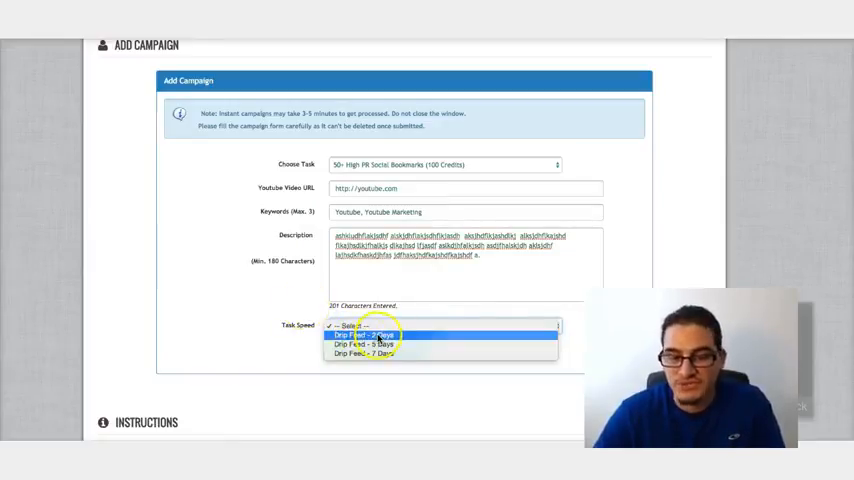
pyautogui.moveTo(385, 353)
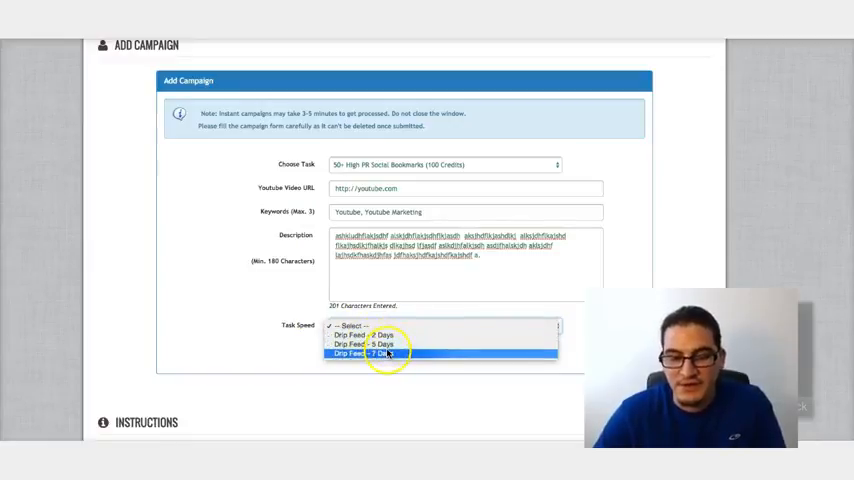
pyautogui.moveTo(275, 305)
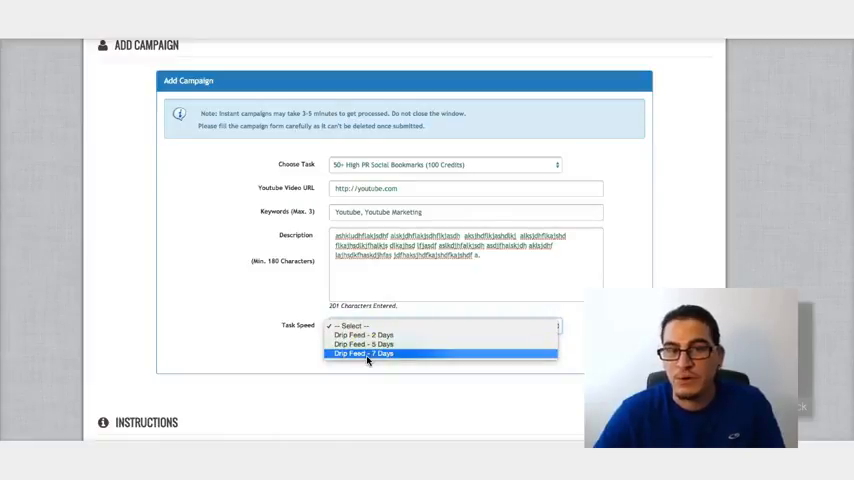
pyautogui.moveTo(363, 344)
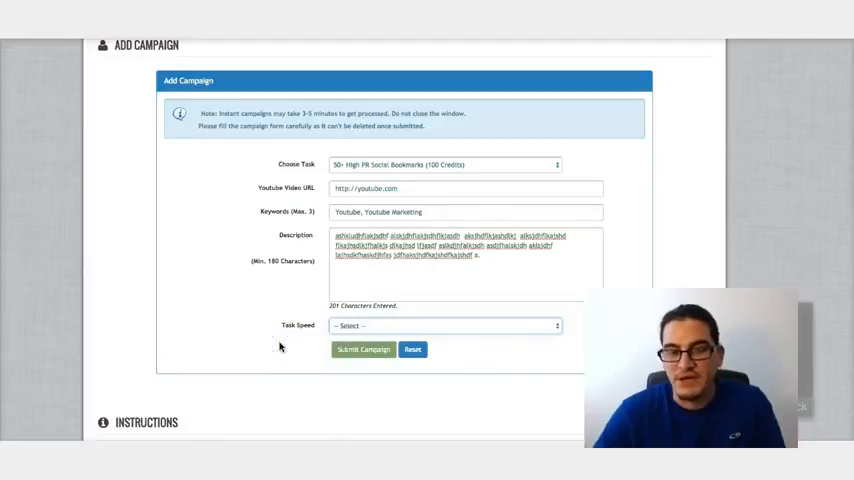
# - Pick Drip Feed - 2 Days as the task speed and scroll back up the form
pyautogui.click(445, 325)
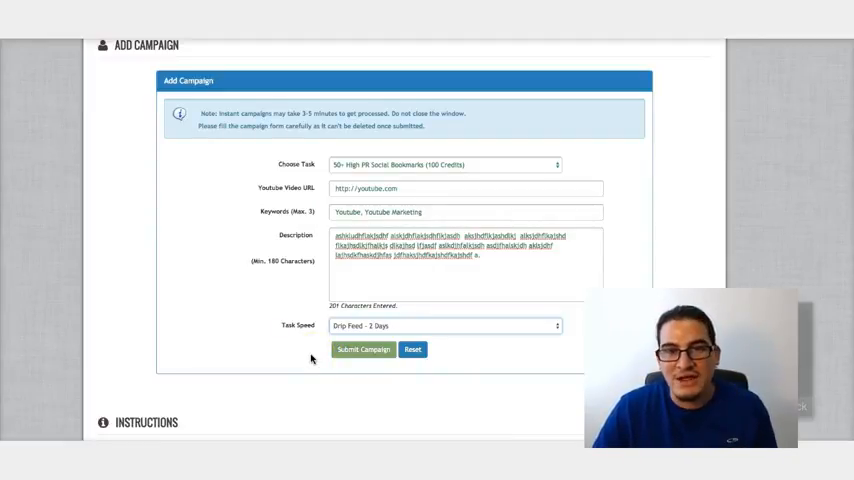
pyautogui.scroll(3)
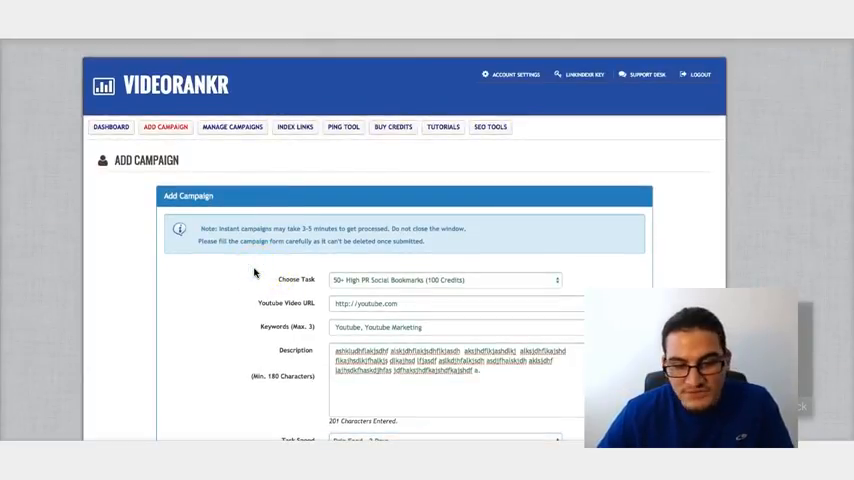
# - Show Manage Campaigns, now listing three campaigns including the new bookmarks campaign
pyautogui.click(232, 127)
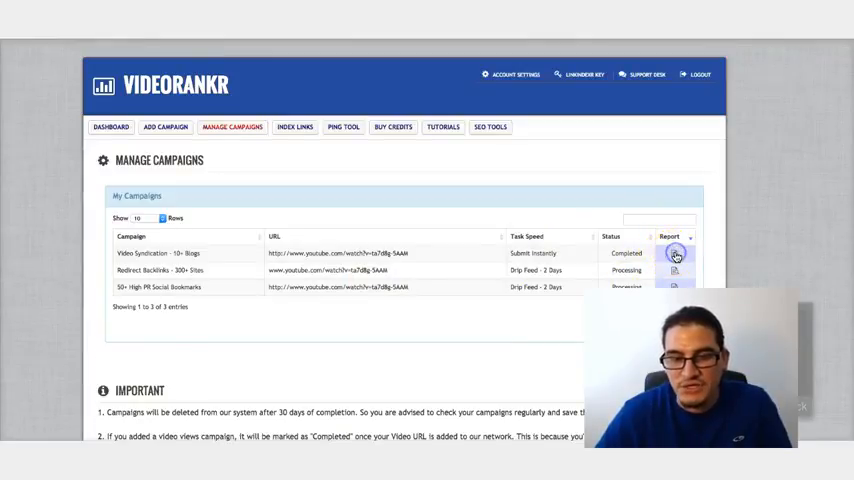
# - Review the Video Syndication report of eleven blog URLs, then go to Index Links
pyautogui.click(675, 253)
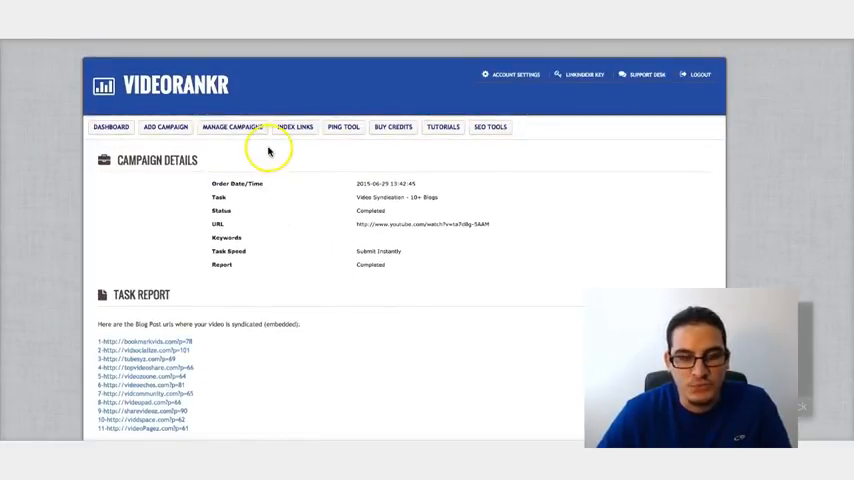
pyautogui.moveTo(256, 152)
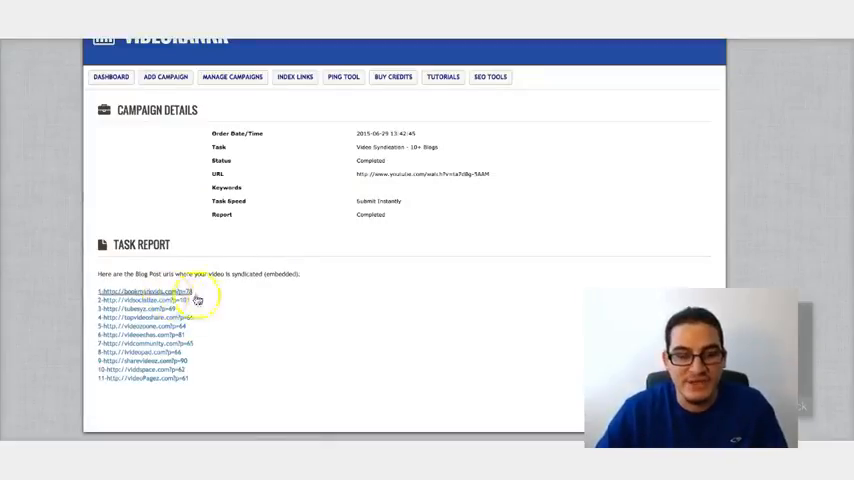
pyautogui.moveTo(322, 235)
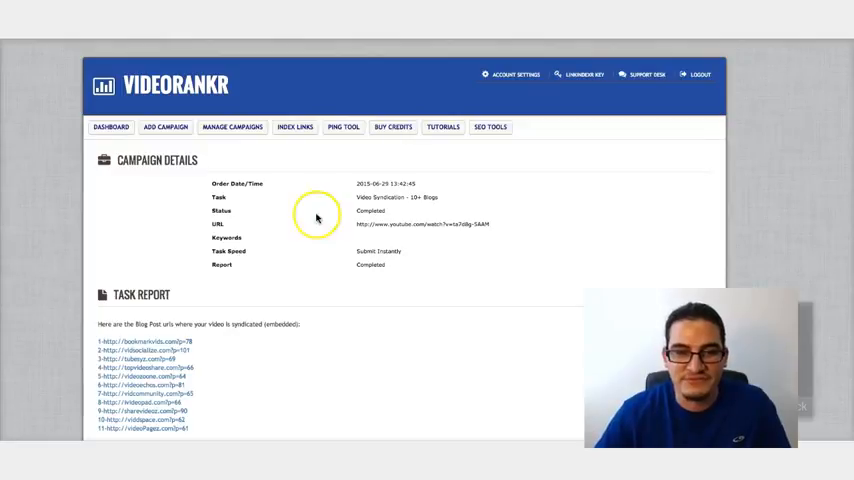
pyautogui.click(294, 127)
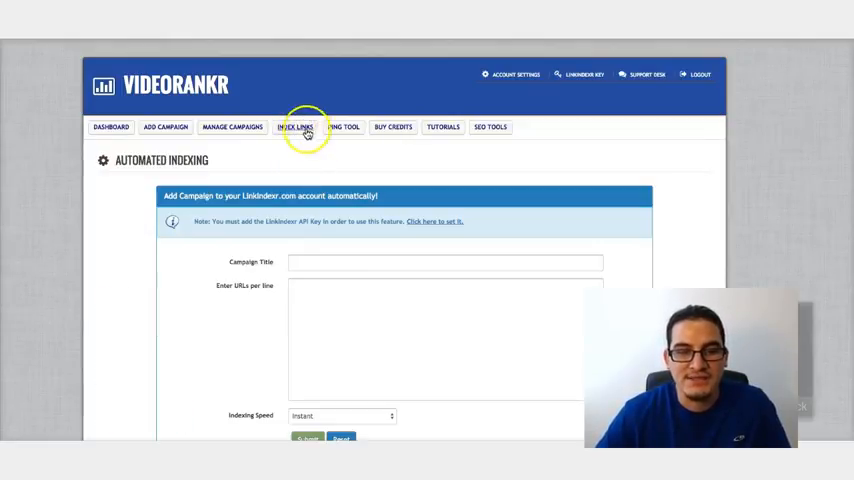
pyautogui.moveTo(256, 235)
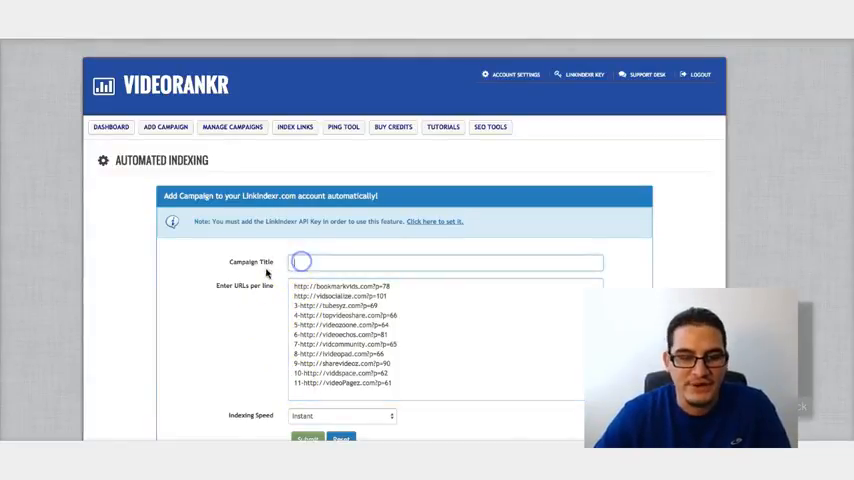
# - Add the eleven blog URLs to the indexing form and go to the Ping Tool page
pyautogui.scroll(-3)
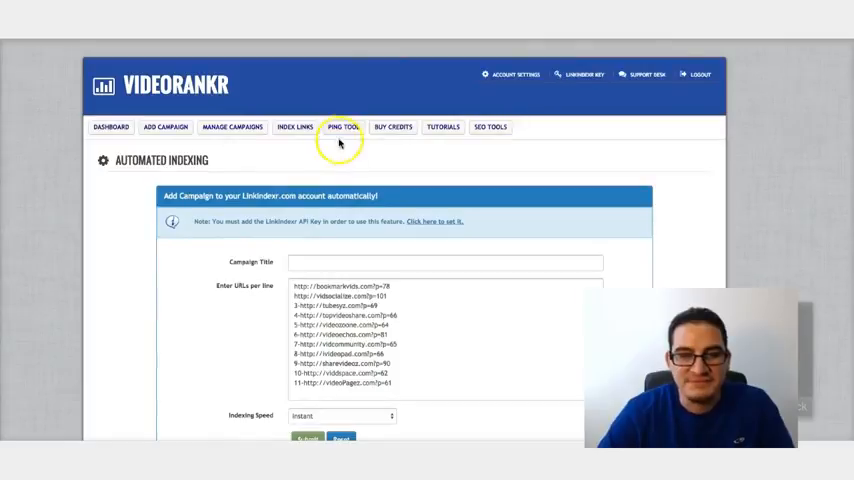
pyautogui.click(343, 127)
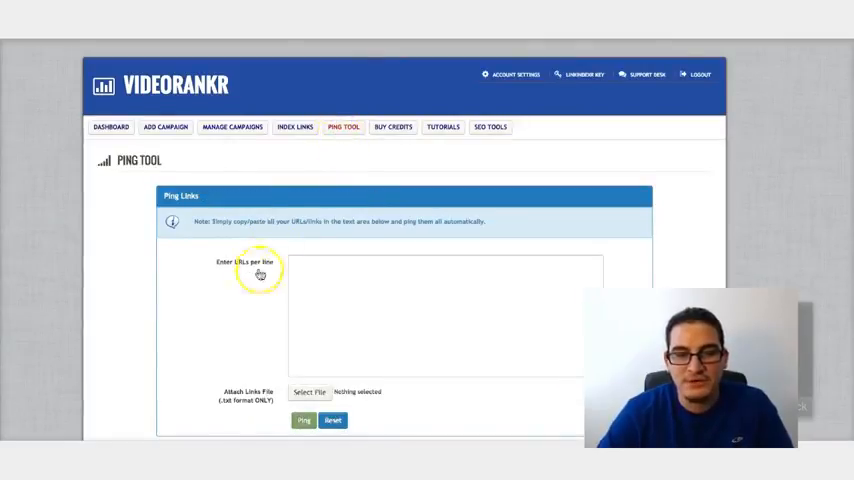